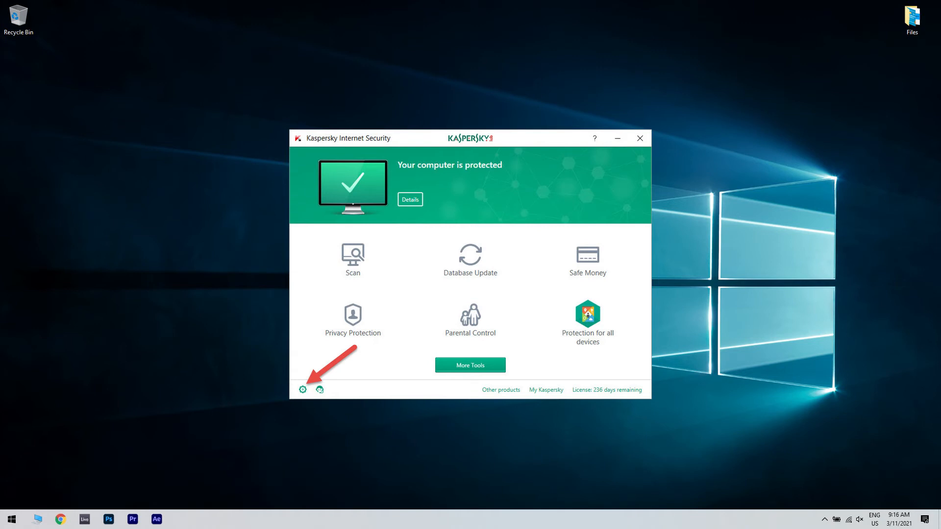
Step: Open Kaspersky's Settings on the Additional section
{"action": "left_click", "coordinate": [305, 389]}
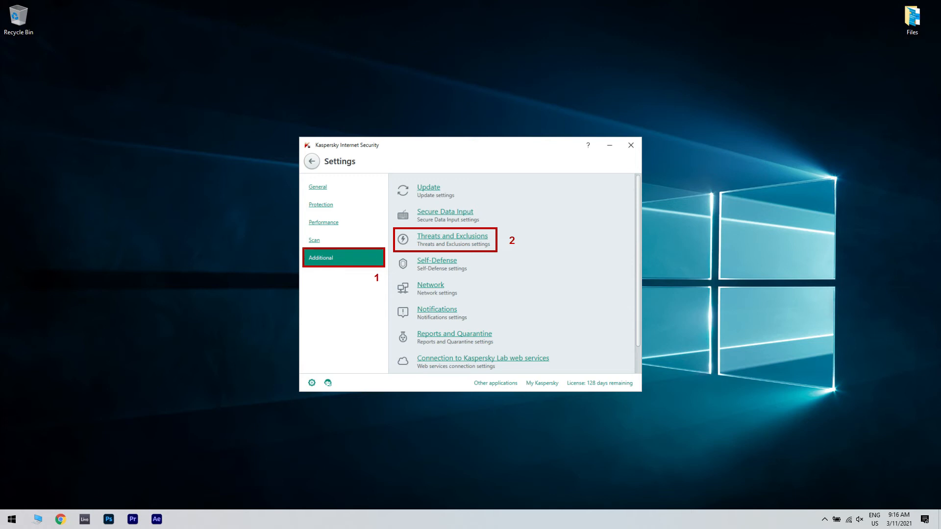
Step: Open Threats and Exclusions and follow the Configure exclusion rules link
{"action": "left_click", "coordinate": [452, 236]}
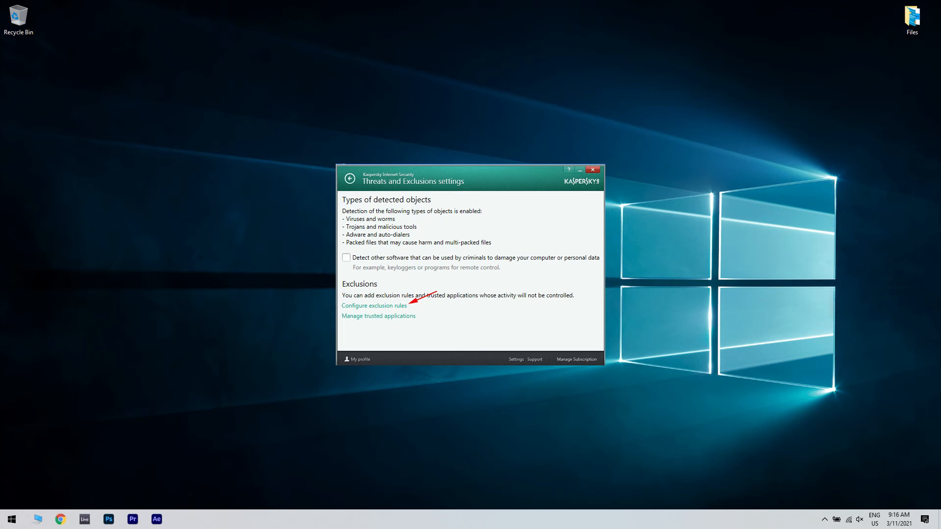
{"action": "left_click", "coordinate": [592, 169]}
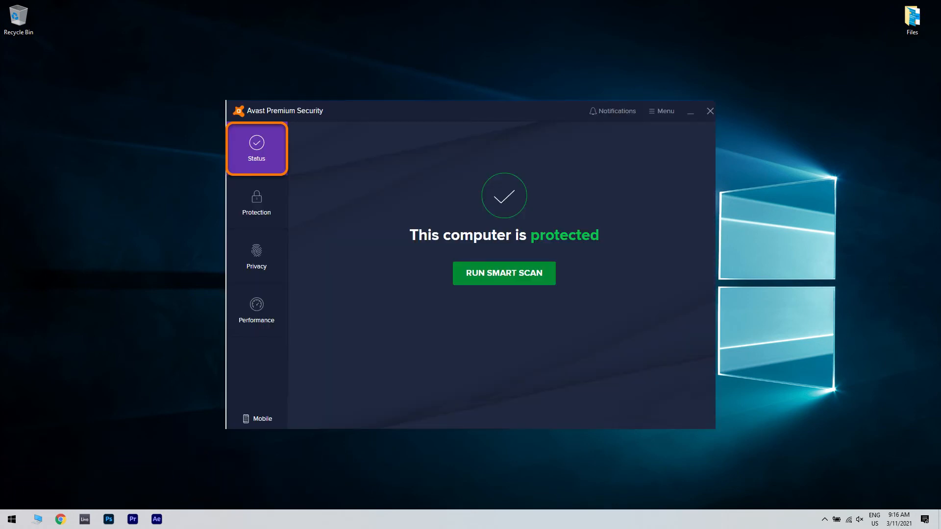
Step: Open Avast's Firewall Application Rules dialog from Protection > Firewall
{"action": "left_click", "coordinate": [254, 204]}
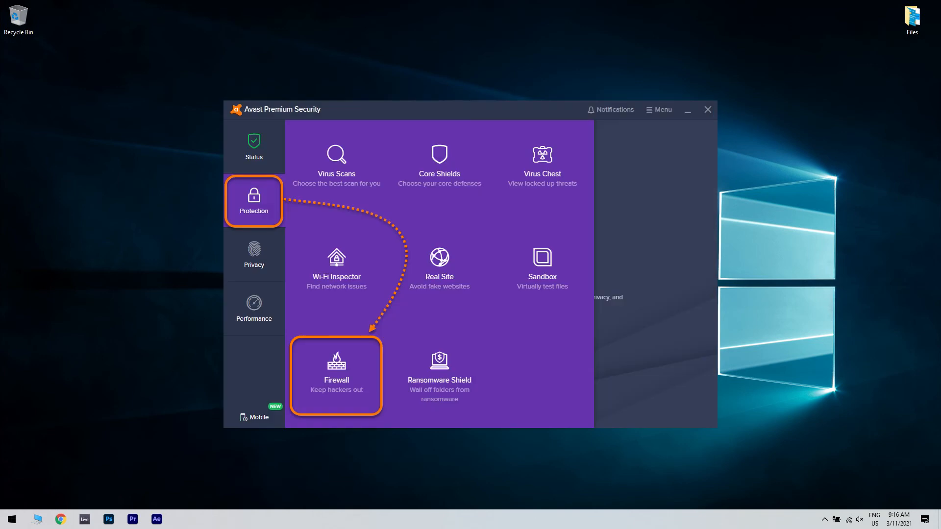
{"action": "left_click", "coordinate": [336, 372]}
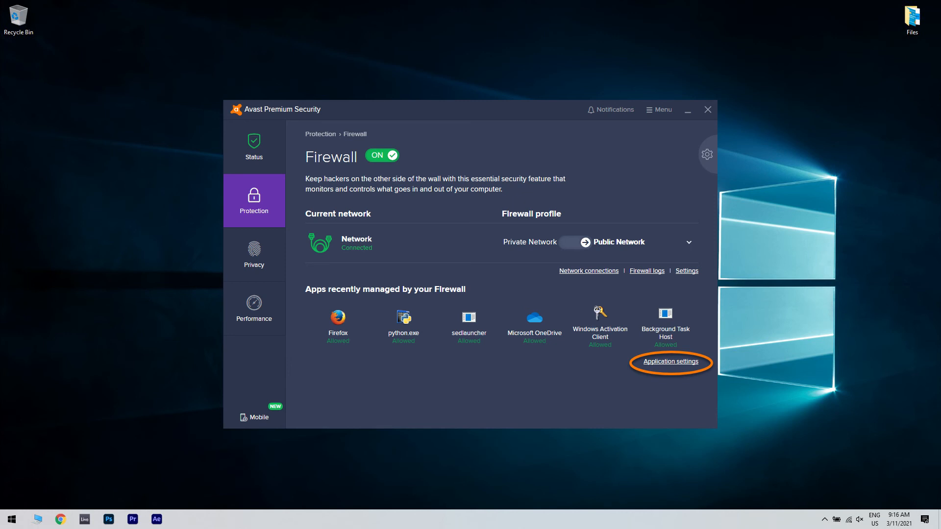
{"action": "left_click", "coordinate": [670, 362]}
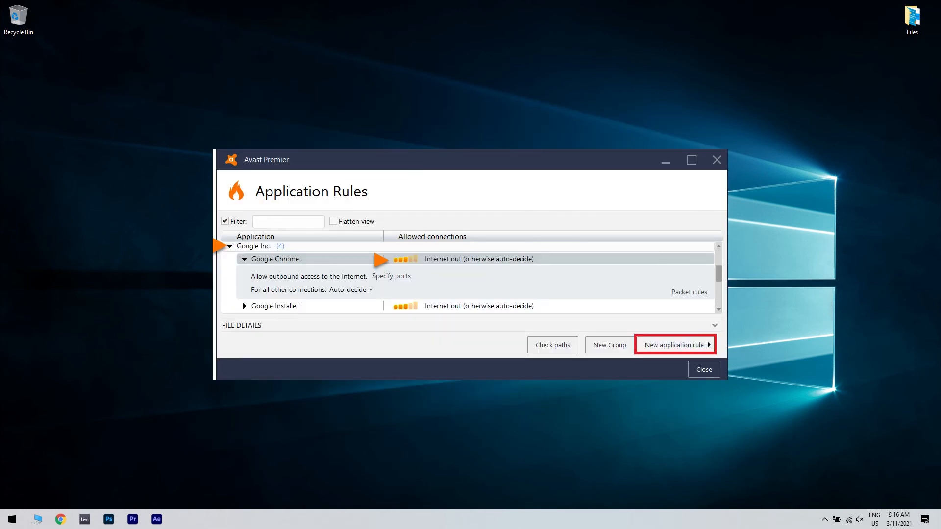